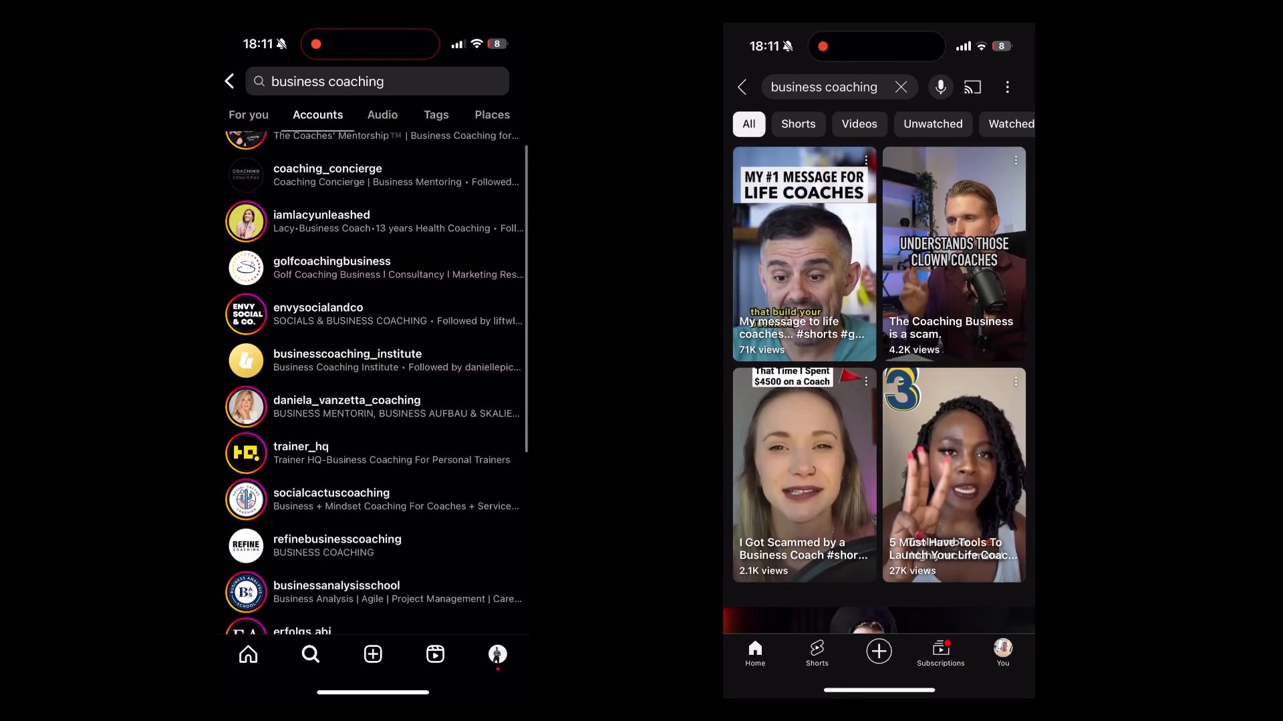
scroll("down", 3)
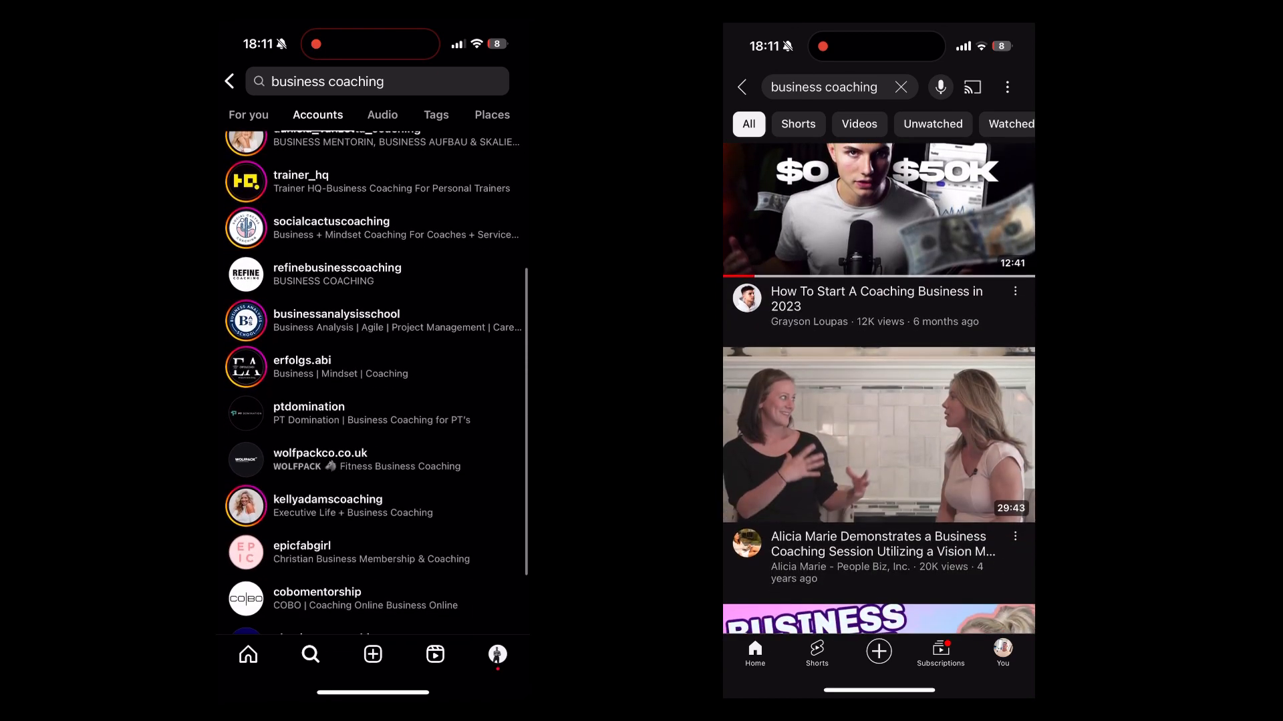
scroll("down", 3)
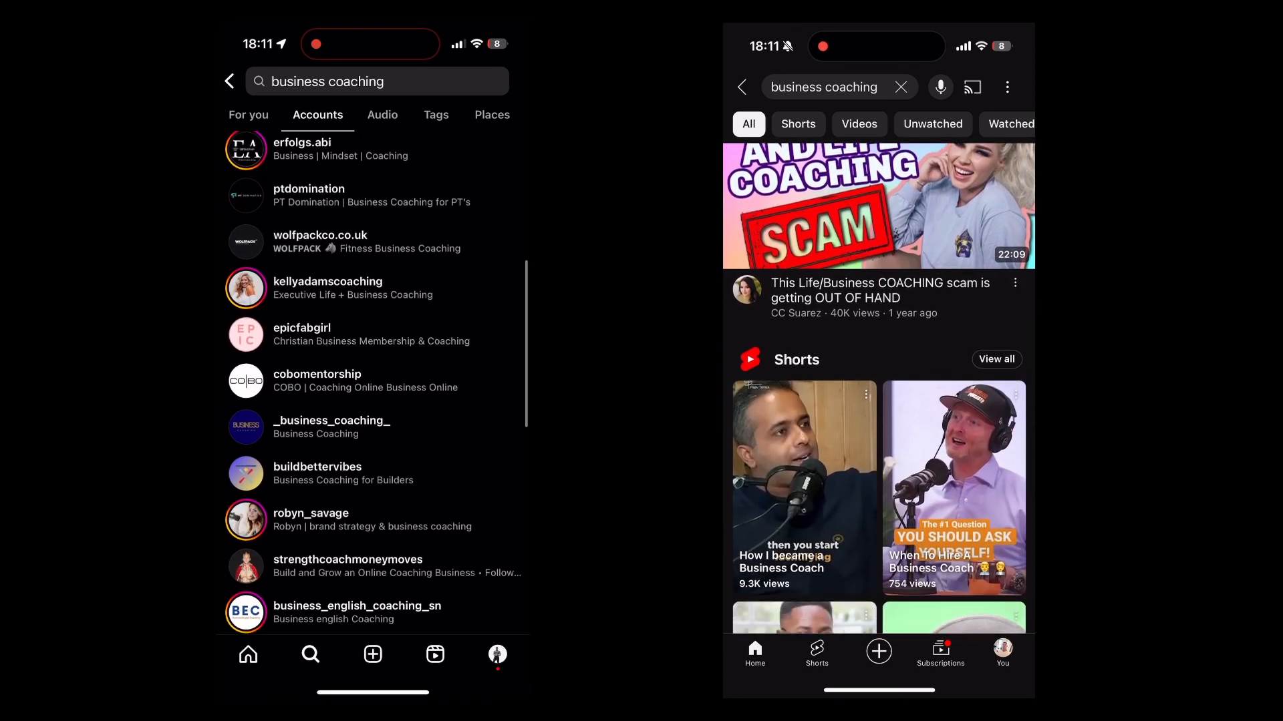
scroll("down", 3)
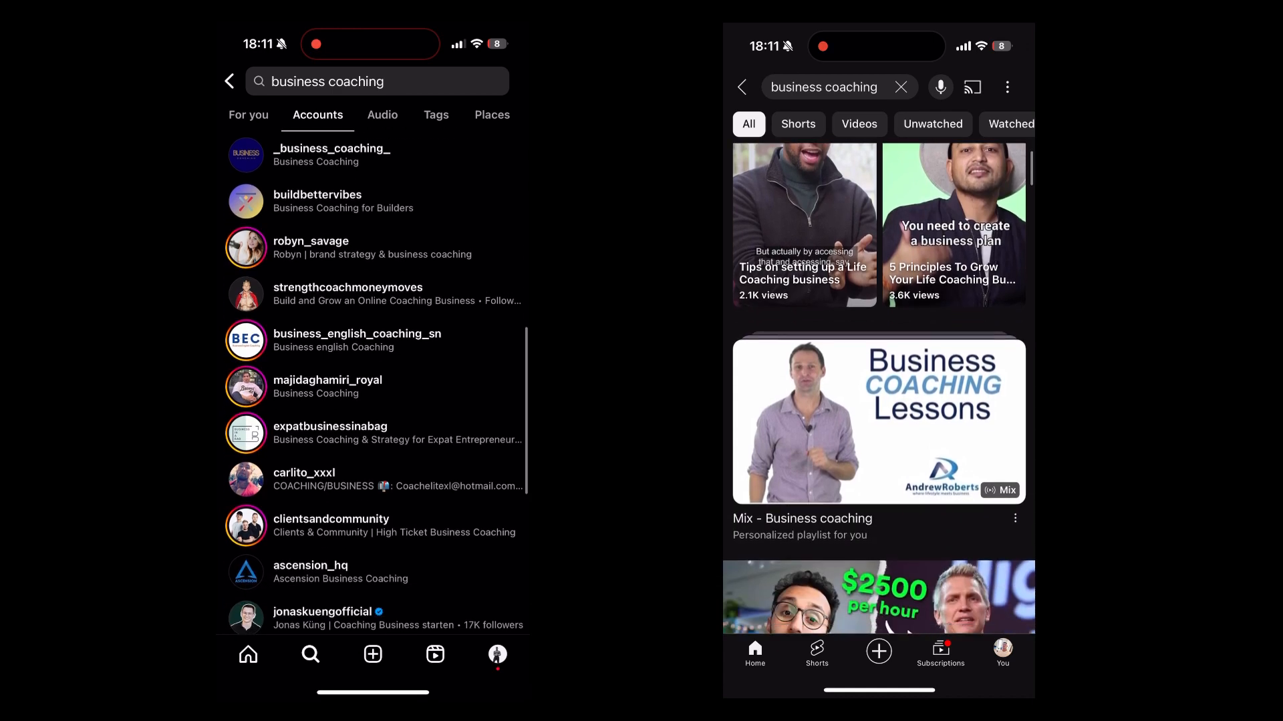
scroll("down", 3)
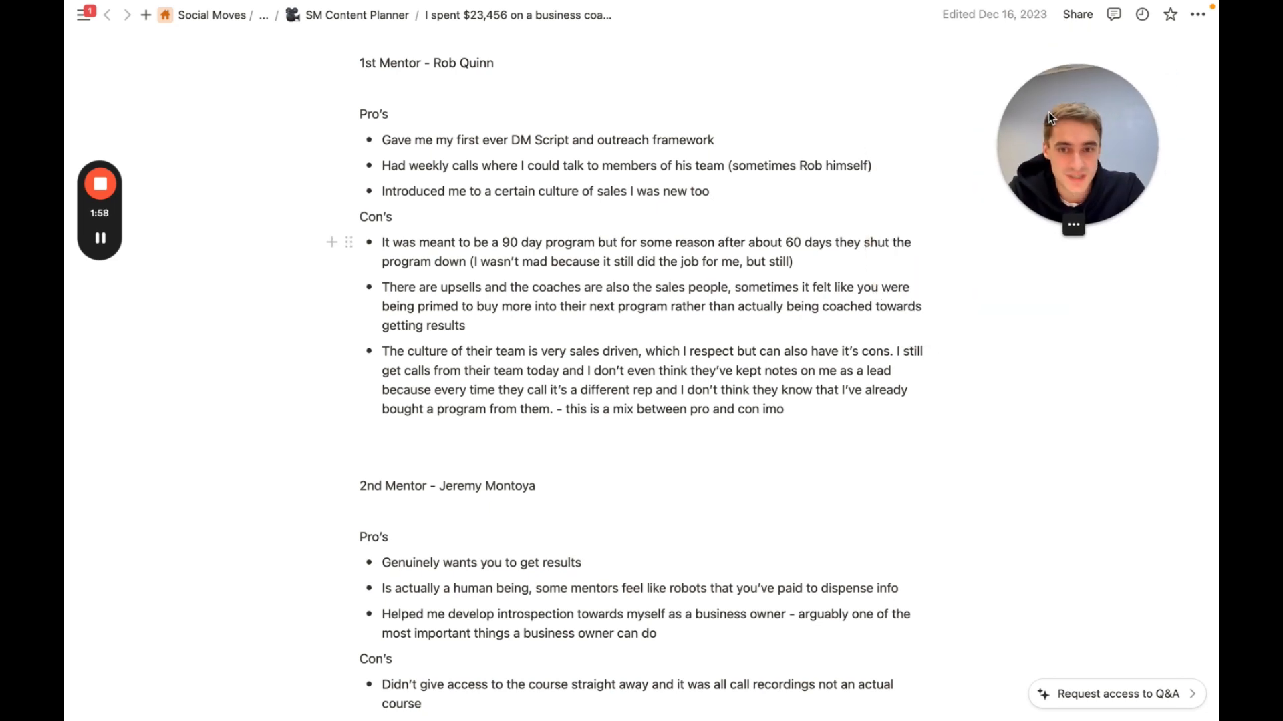
scroll("down", 3)
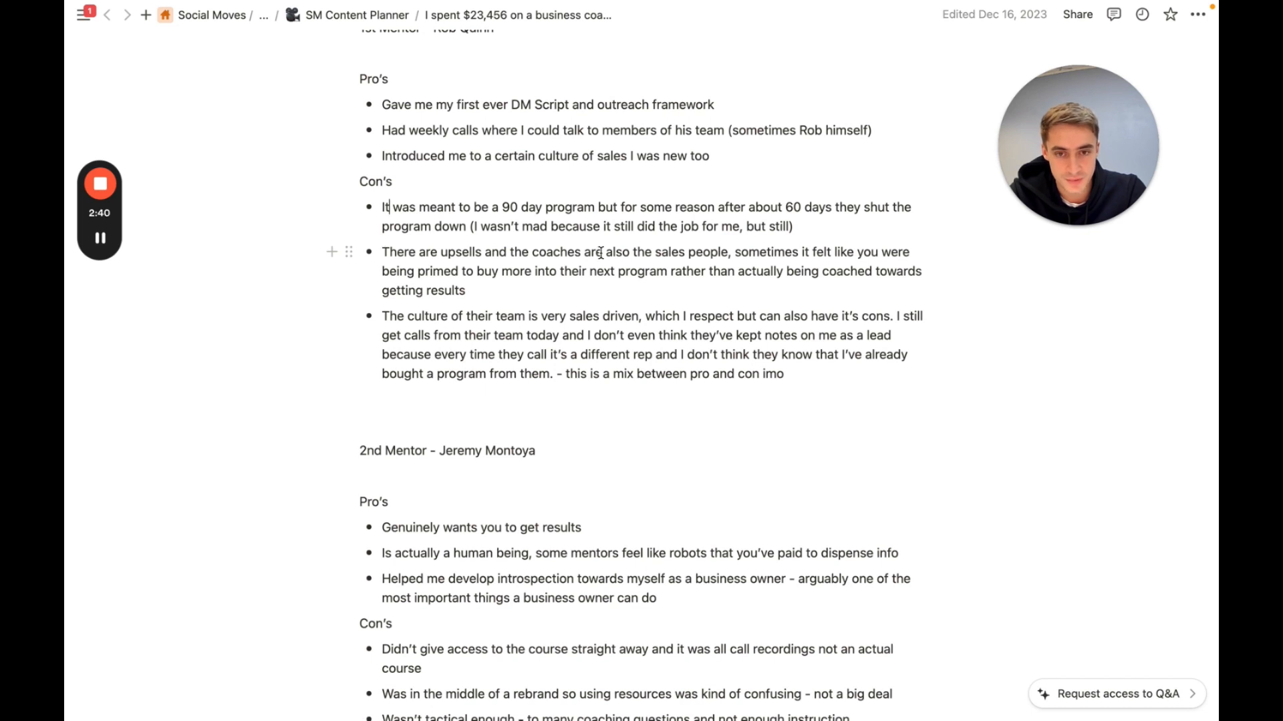
left_click_drag(382, 251, 547, 252)
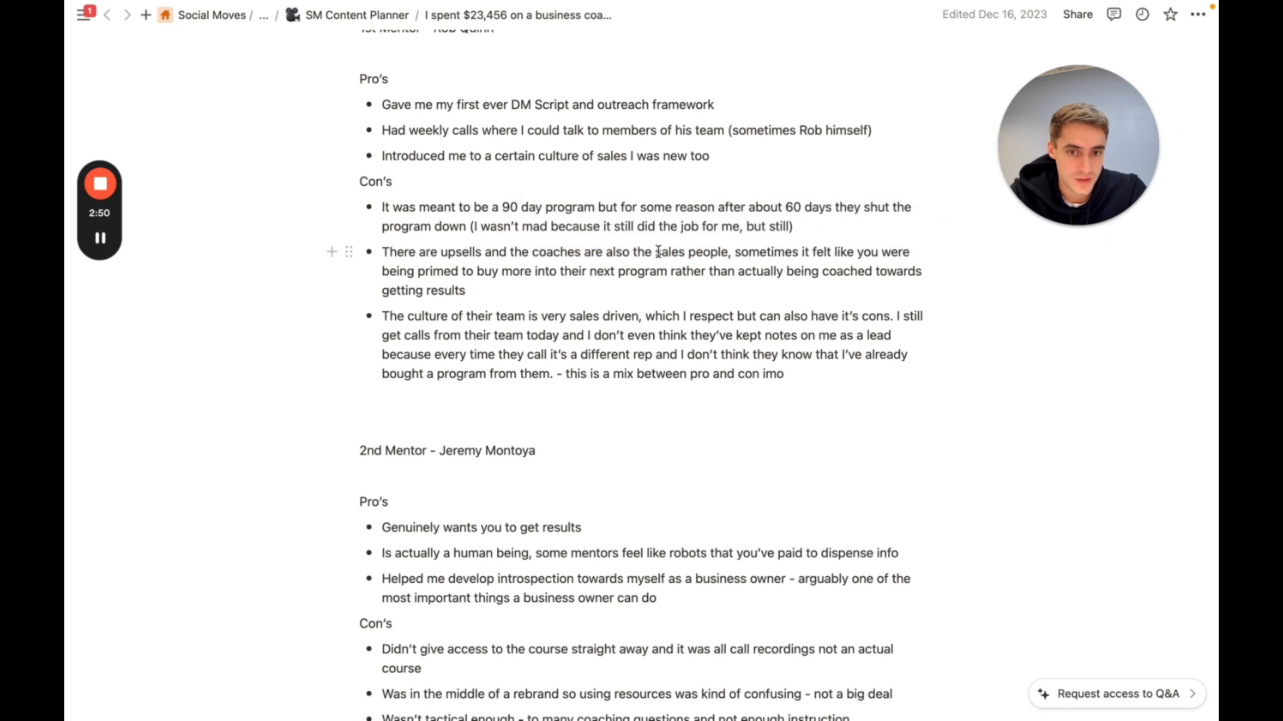
left_click_drag(381, 252, 728, 252)
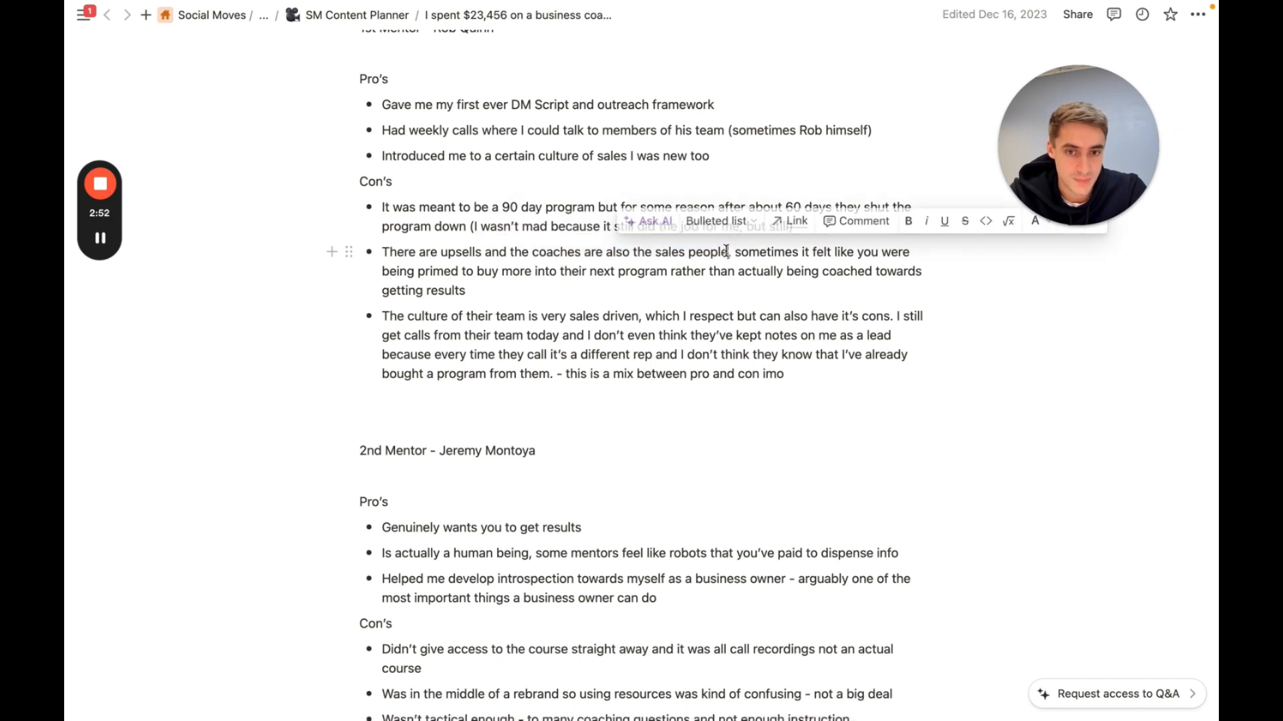
double_click(460, 252)
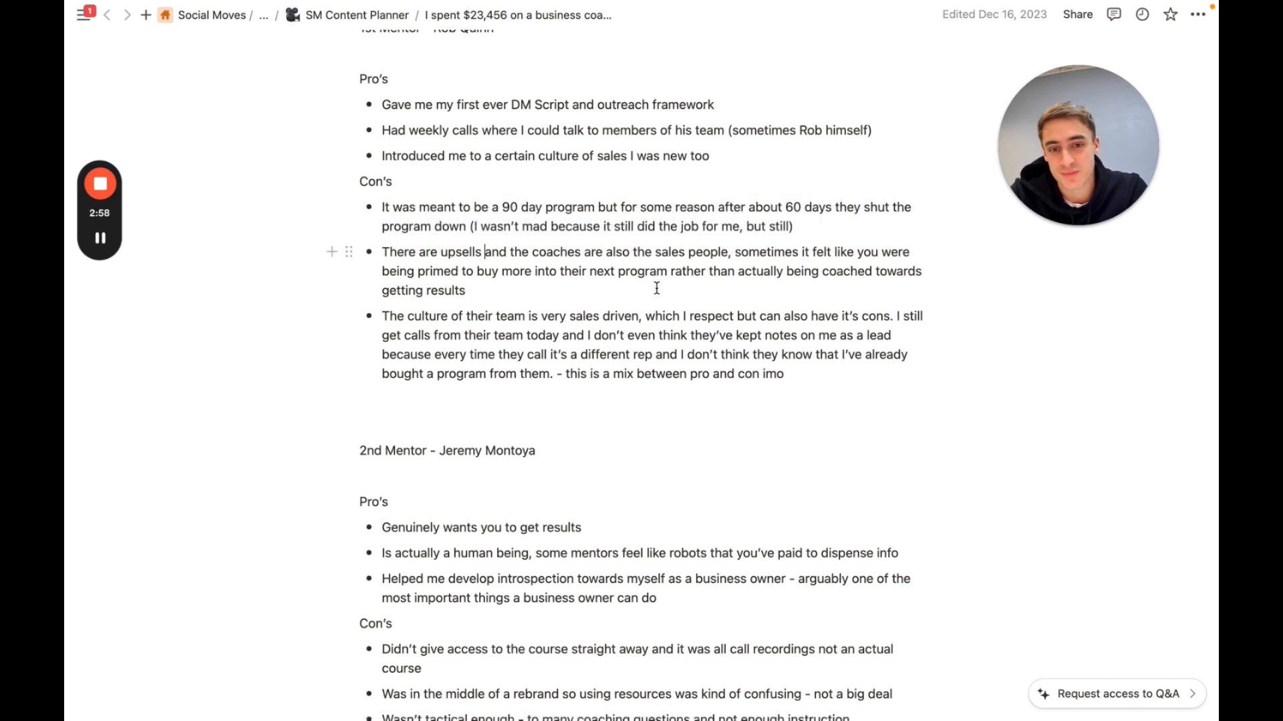
mouse_move(720, 283)
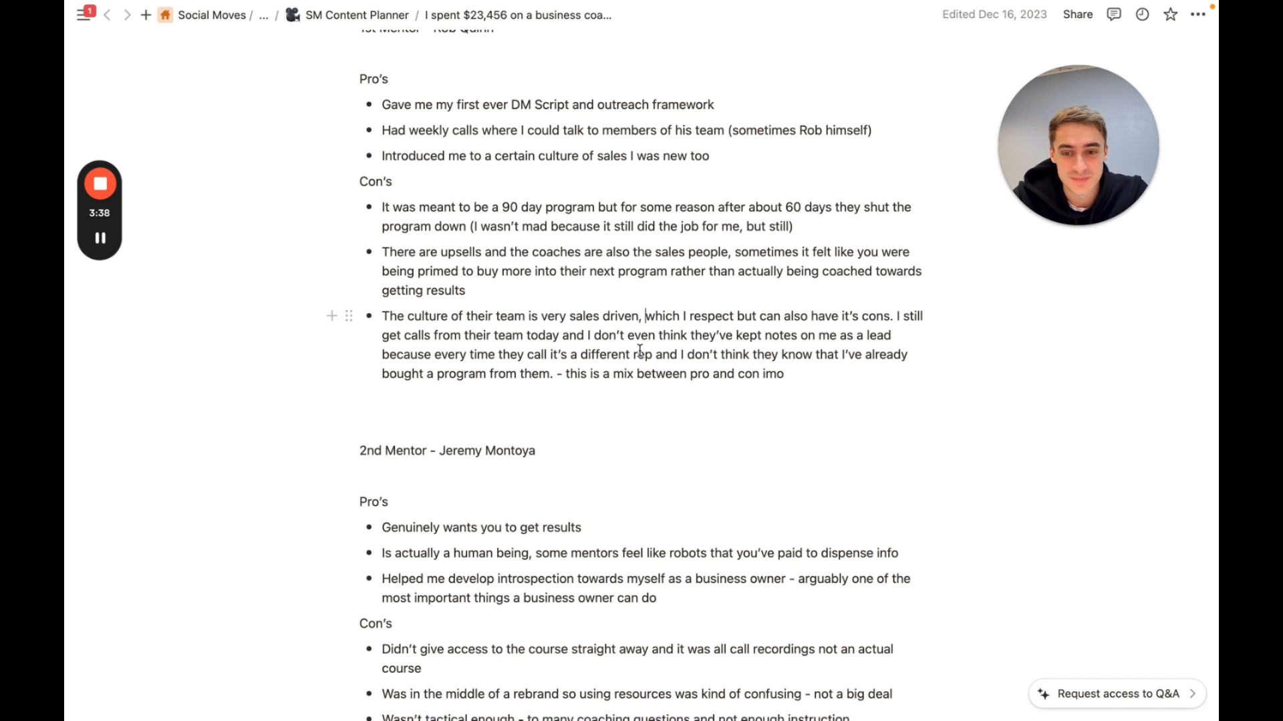
scroll("down", 3)
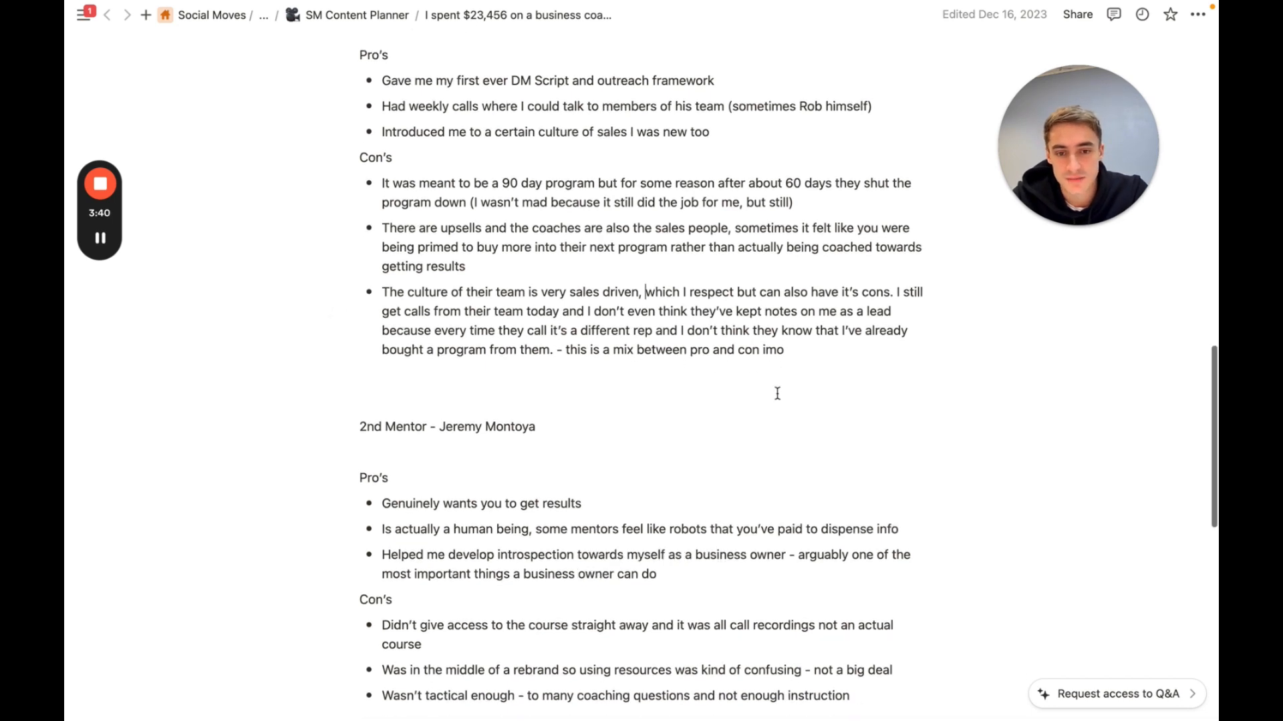
scroll("down", 3)
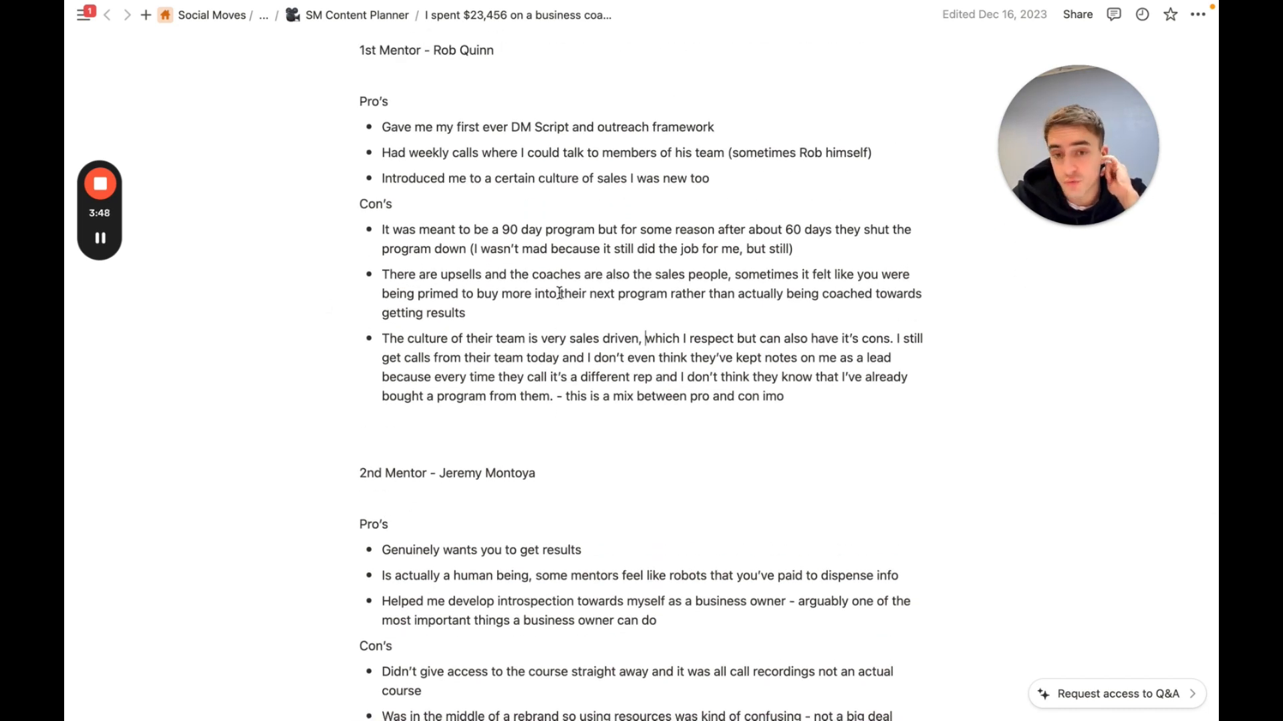
scroll("down", 3)
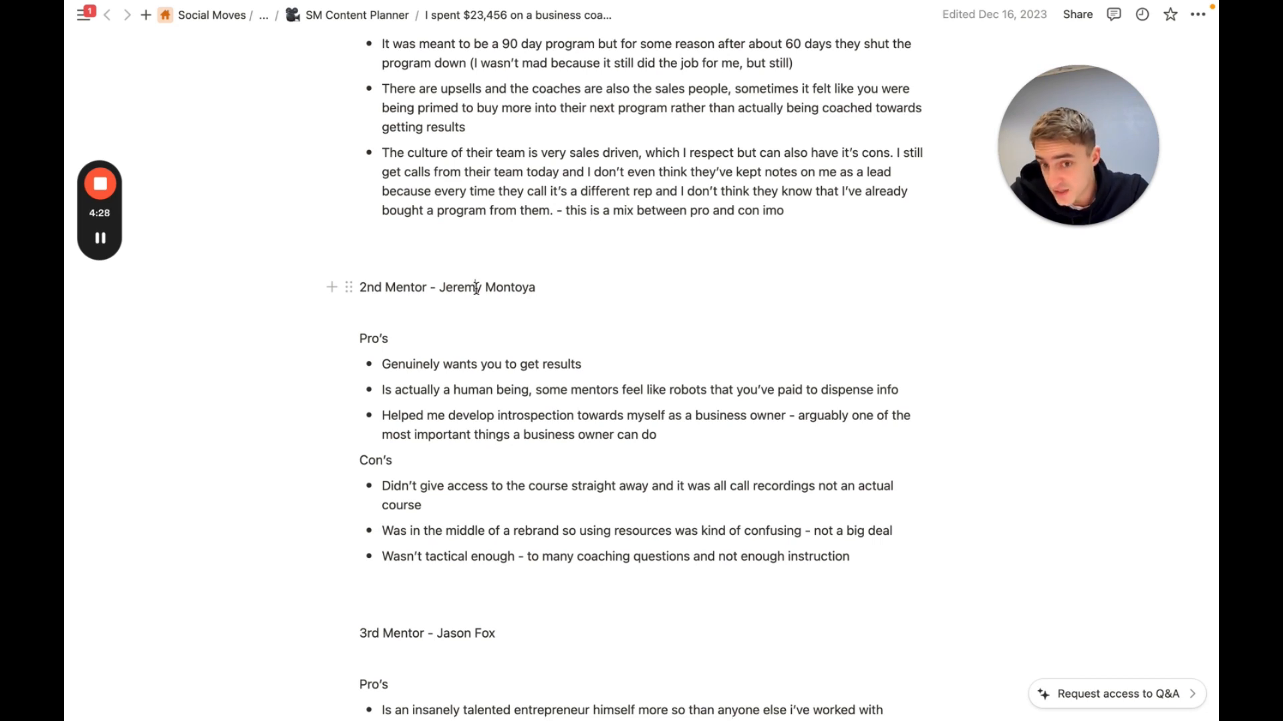
scroll("down", 3)
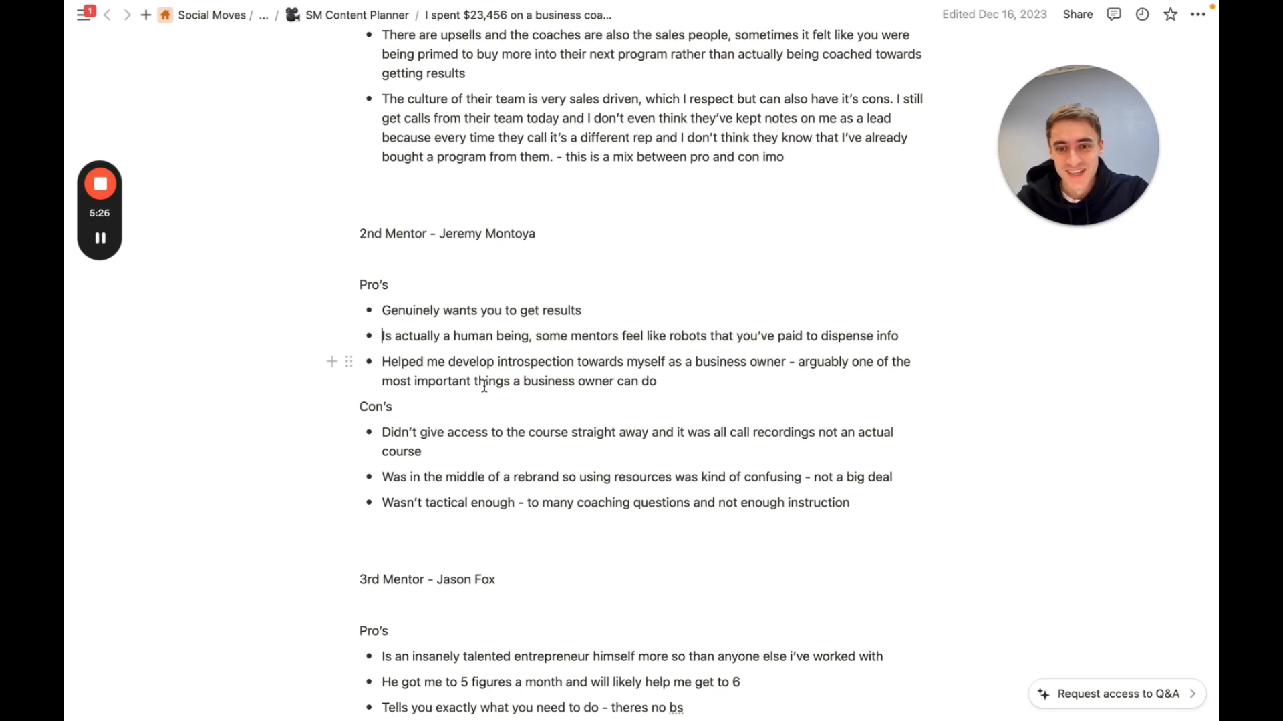
left_click_drag(381, 335, 897, 336)
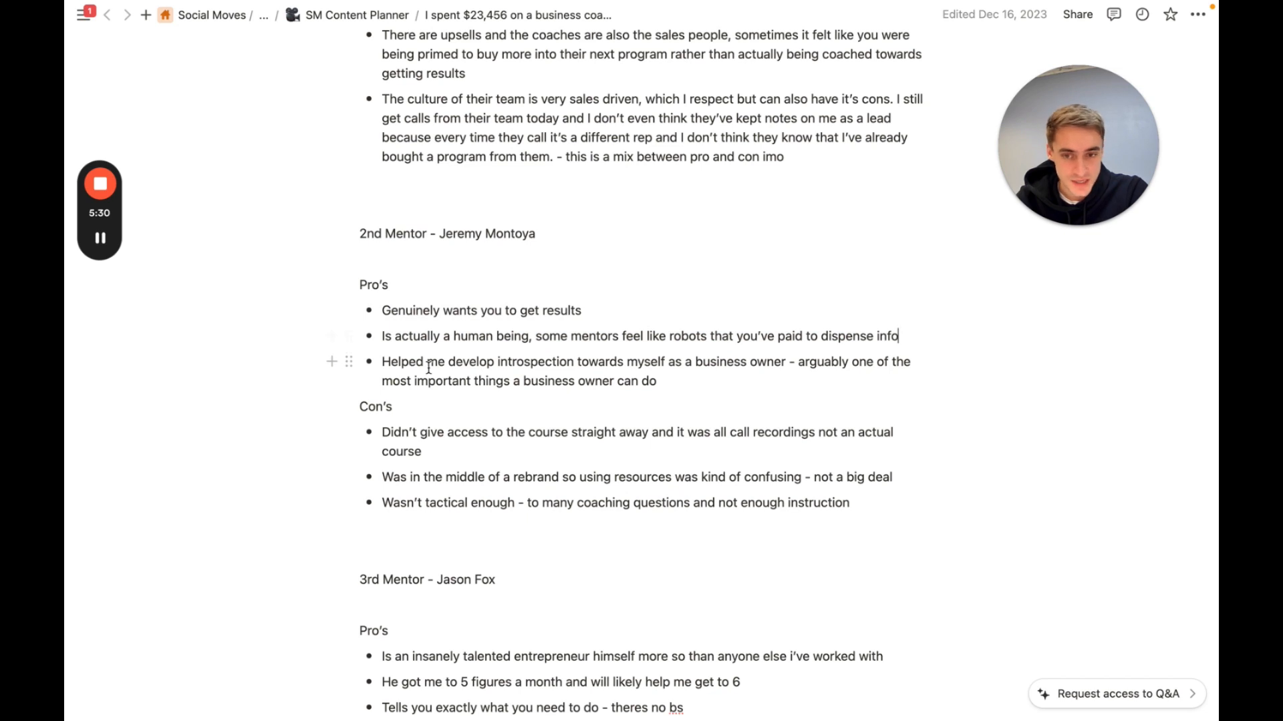
scroll("down", 3)
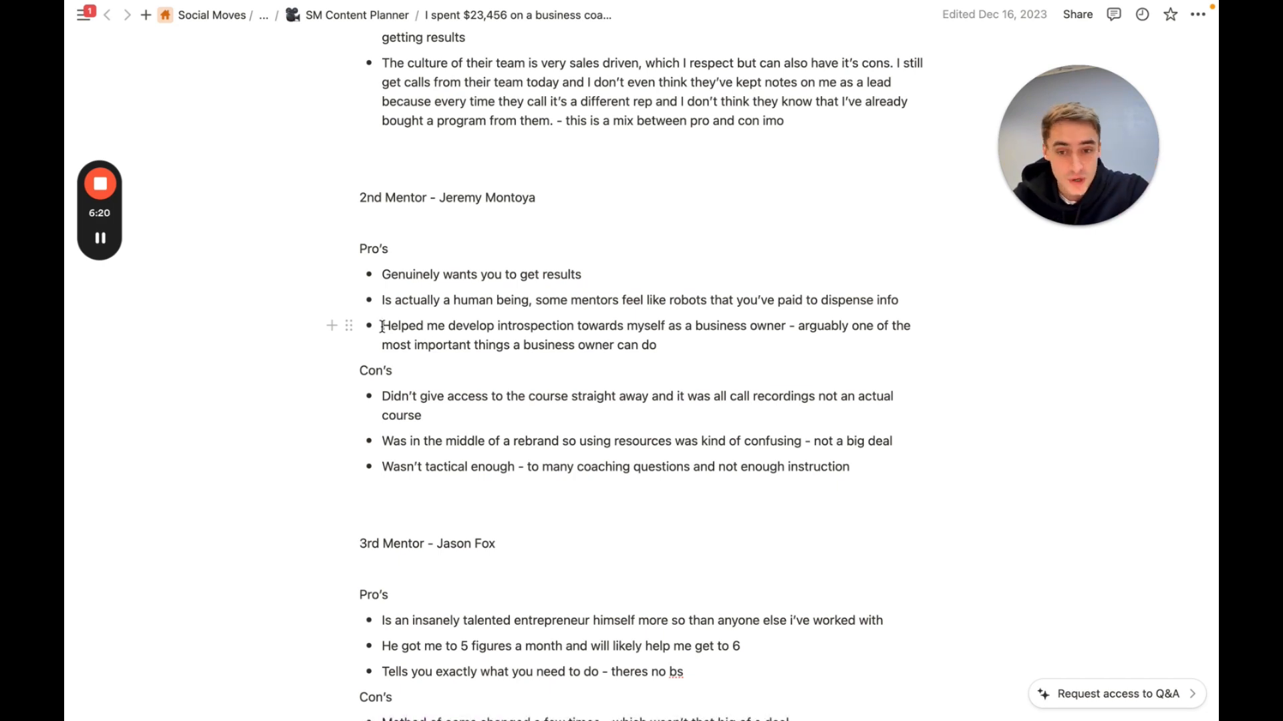
scroll("down", 3)
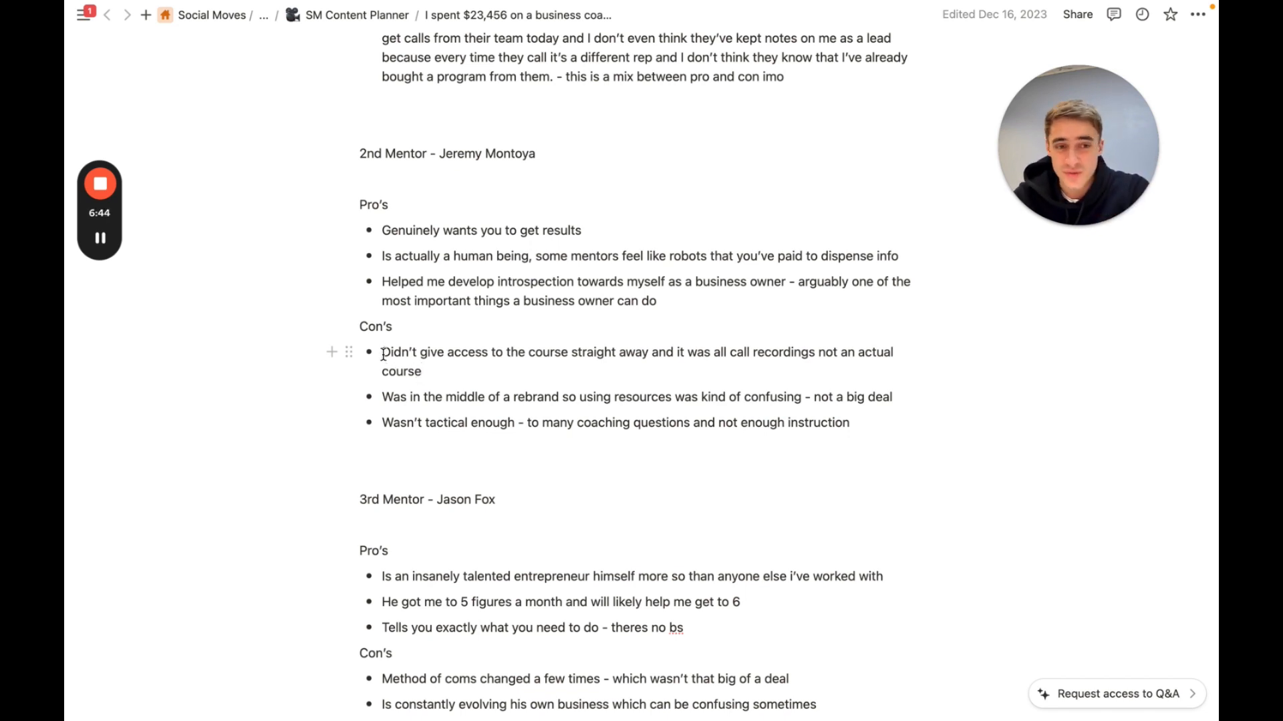
left_click_drag(382, 352, 421, 371)
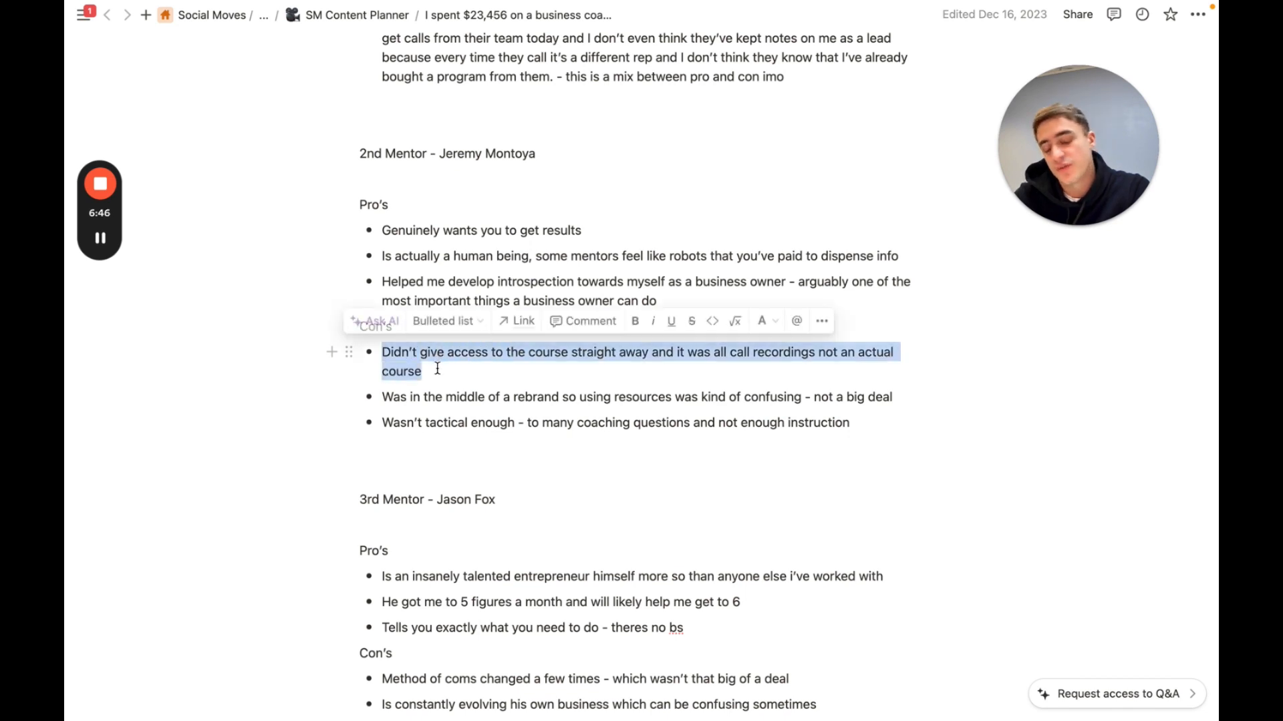
left_click(436, 368)
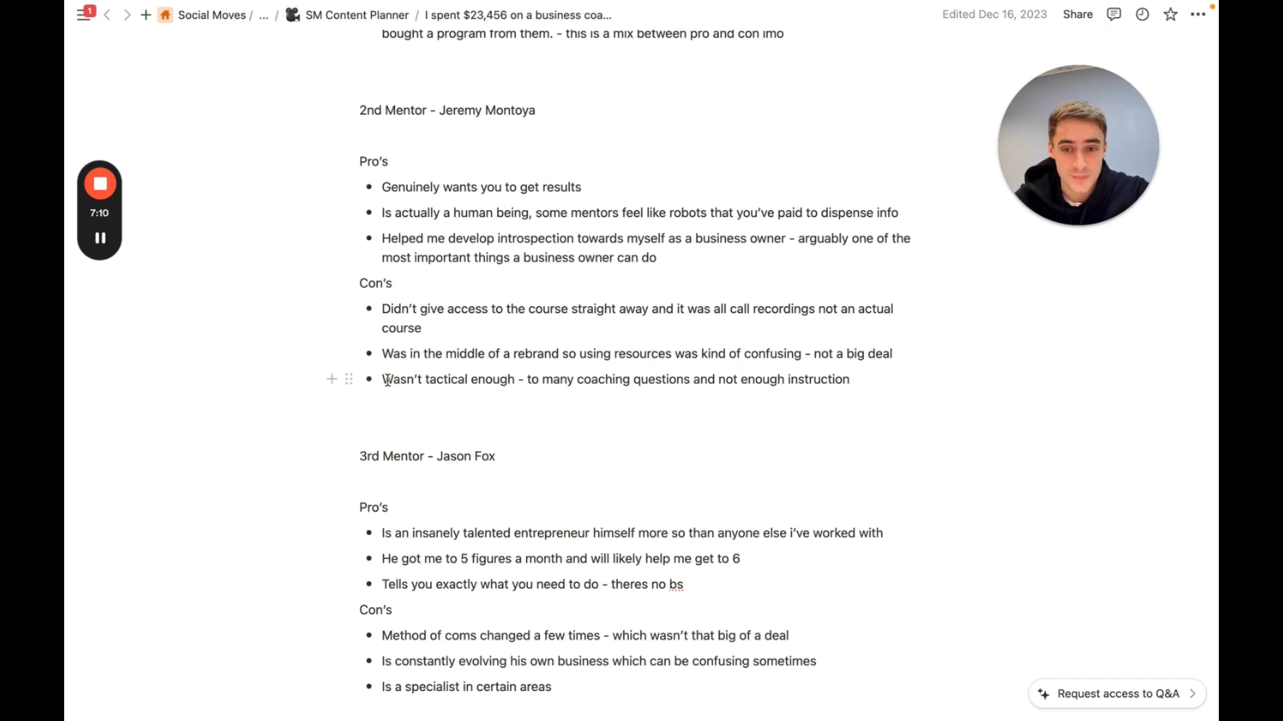
left_click_drag(382, 379, 507, 379)
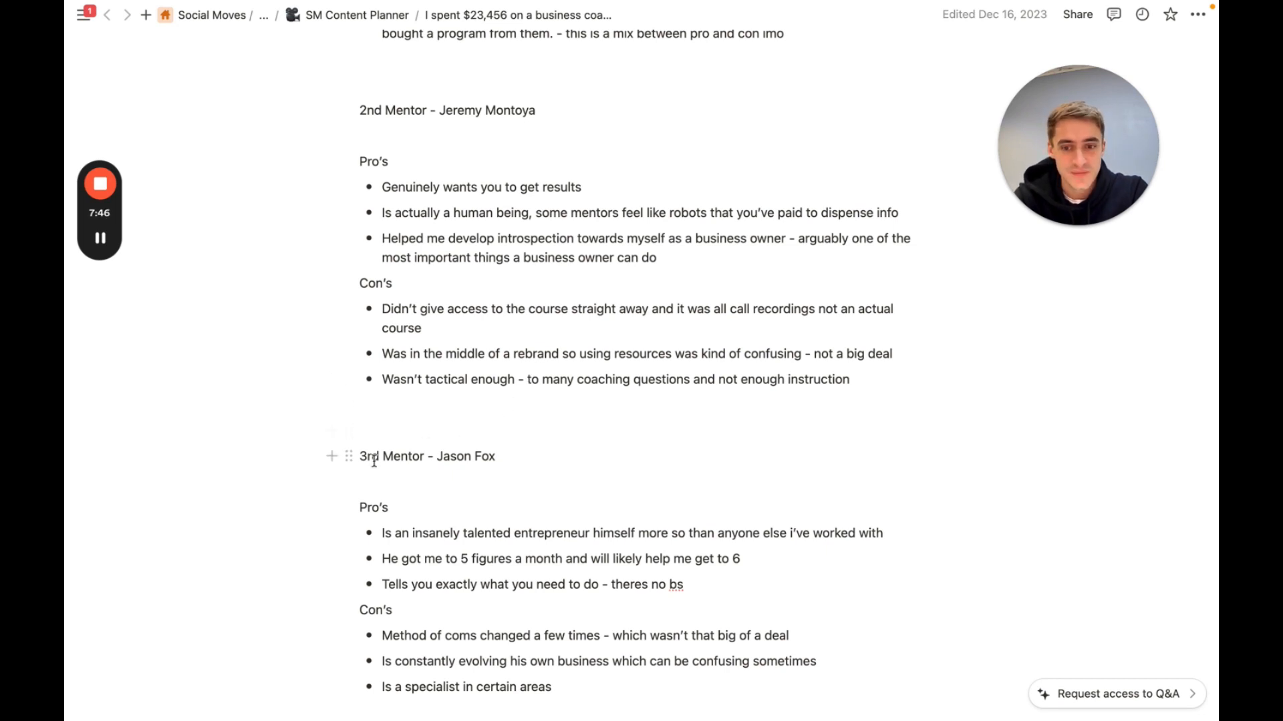
scroll("down", 3)
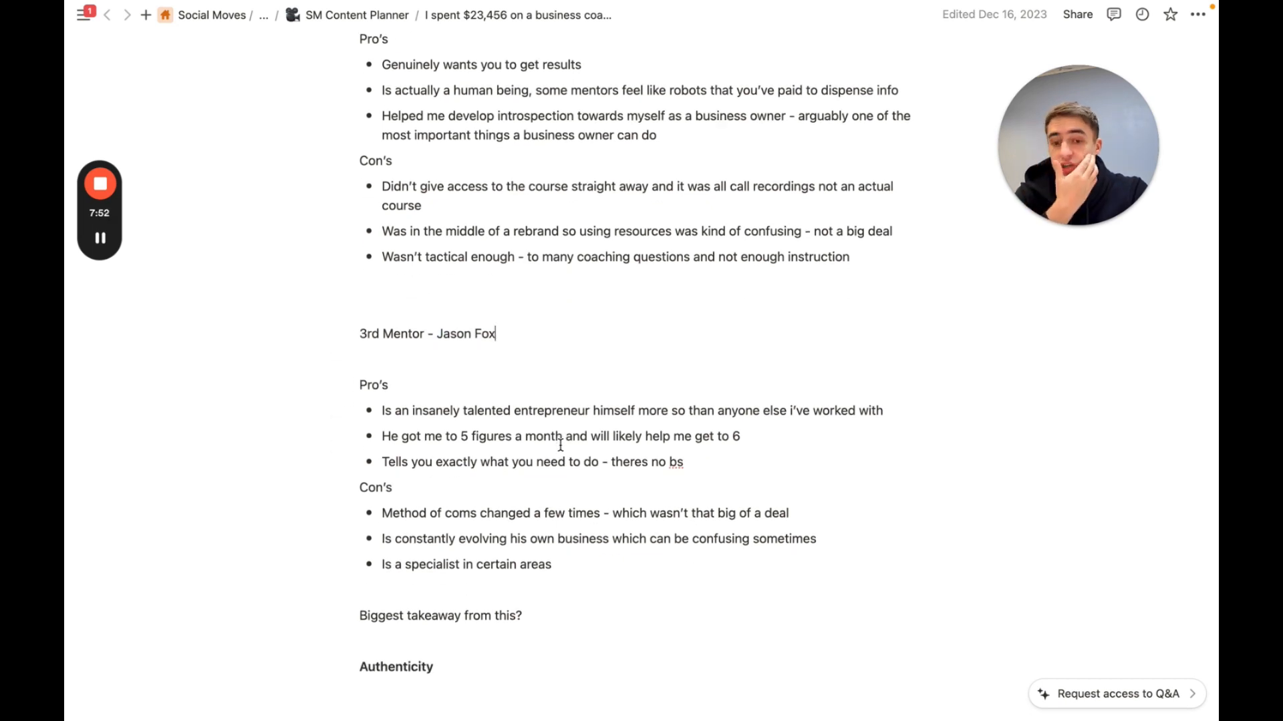
scroll("down", 3)
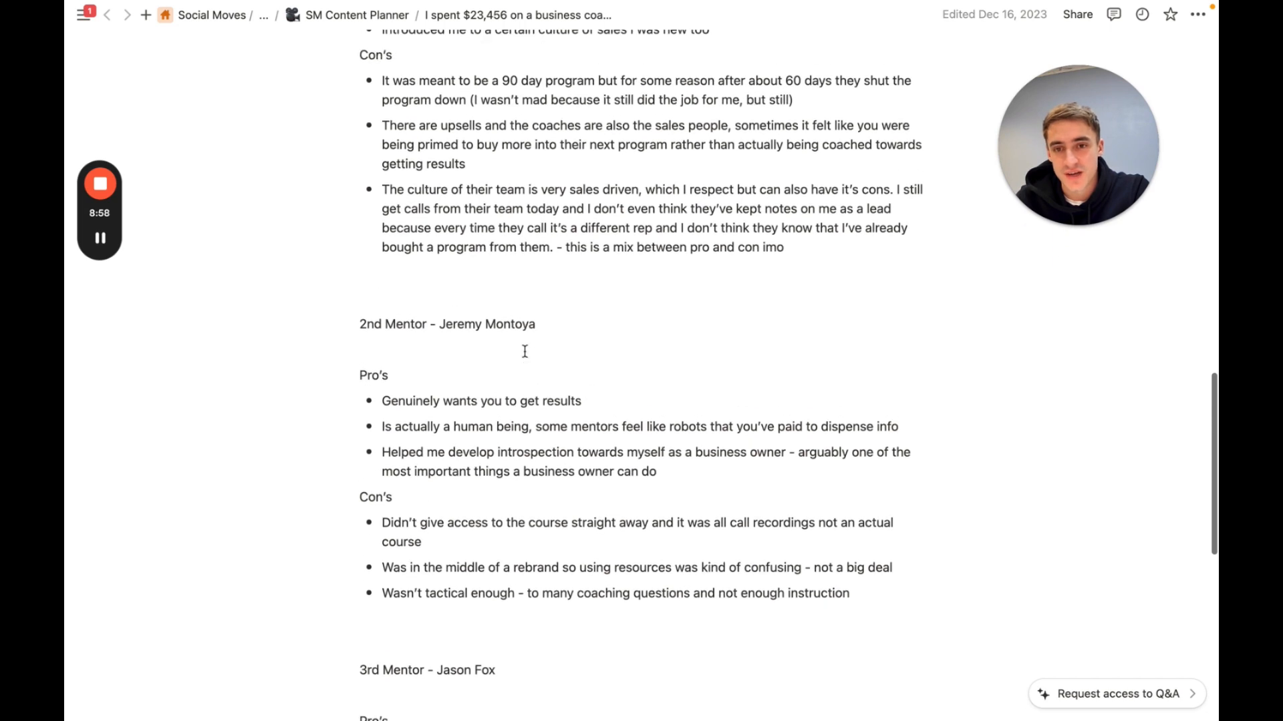
scroll("up", 3)
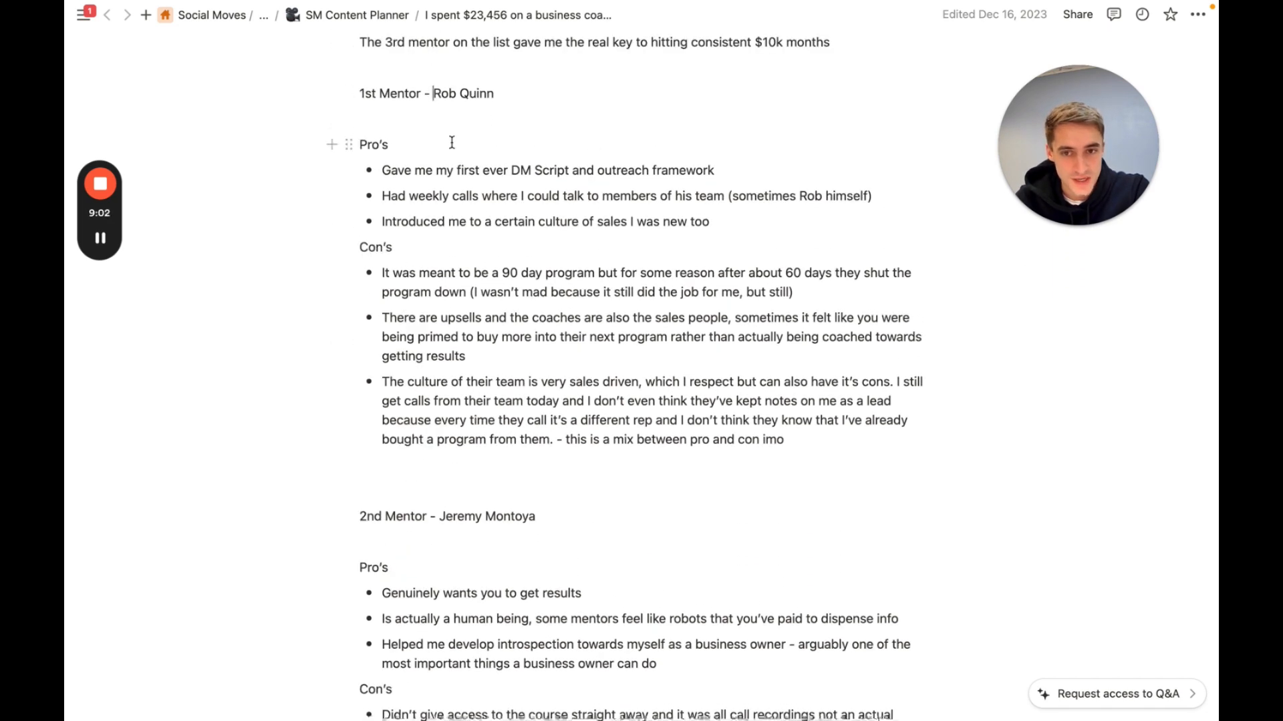
scroll("down", 3)
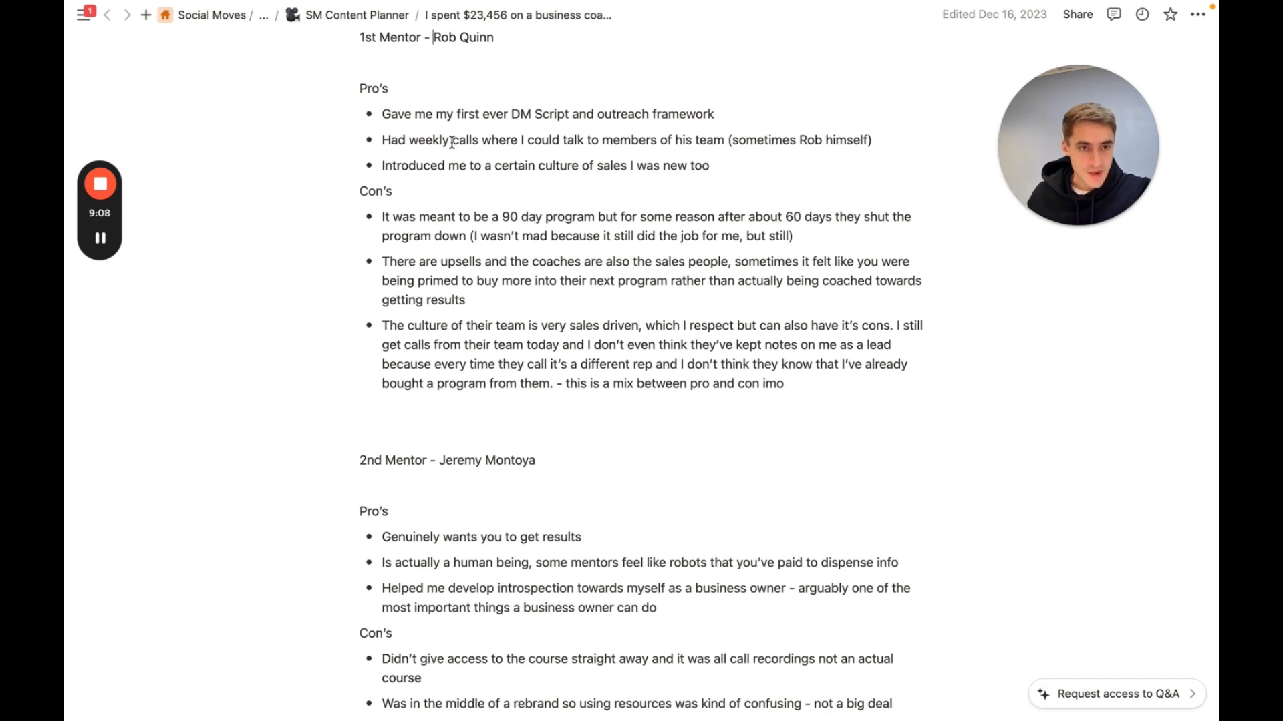
scroll("down", 3)
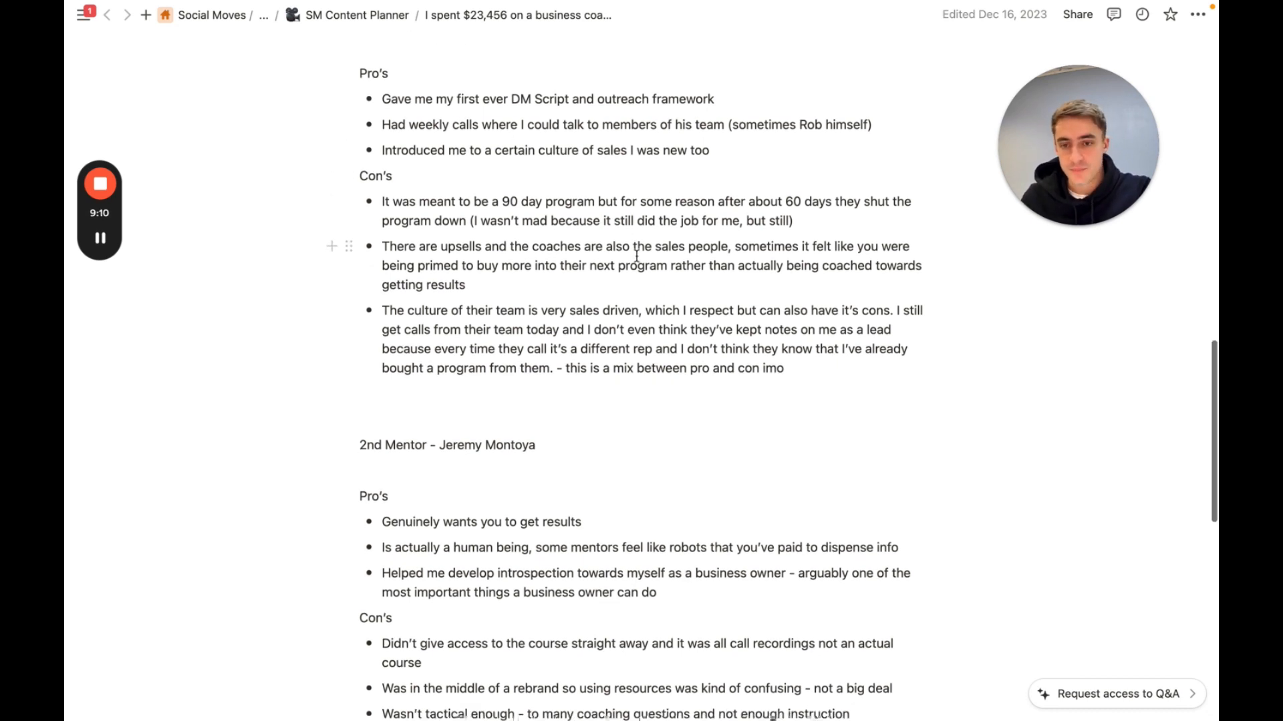
scroll("down", 3)
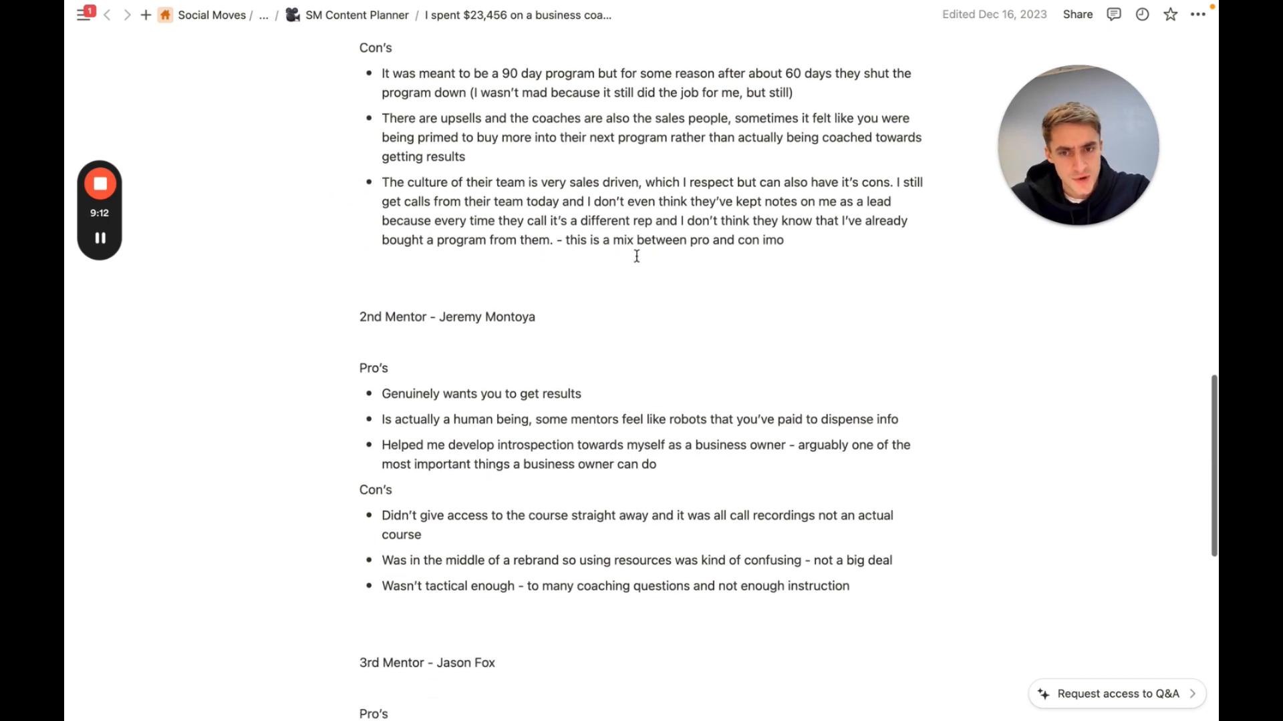
scroll("down", 3)
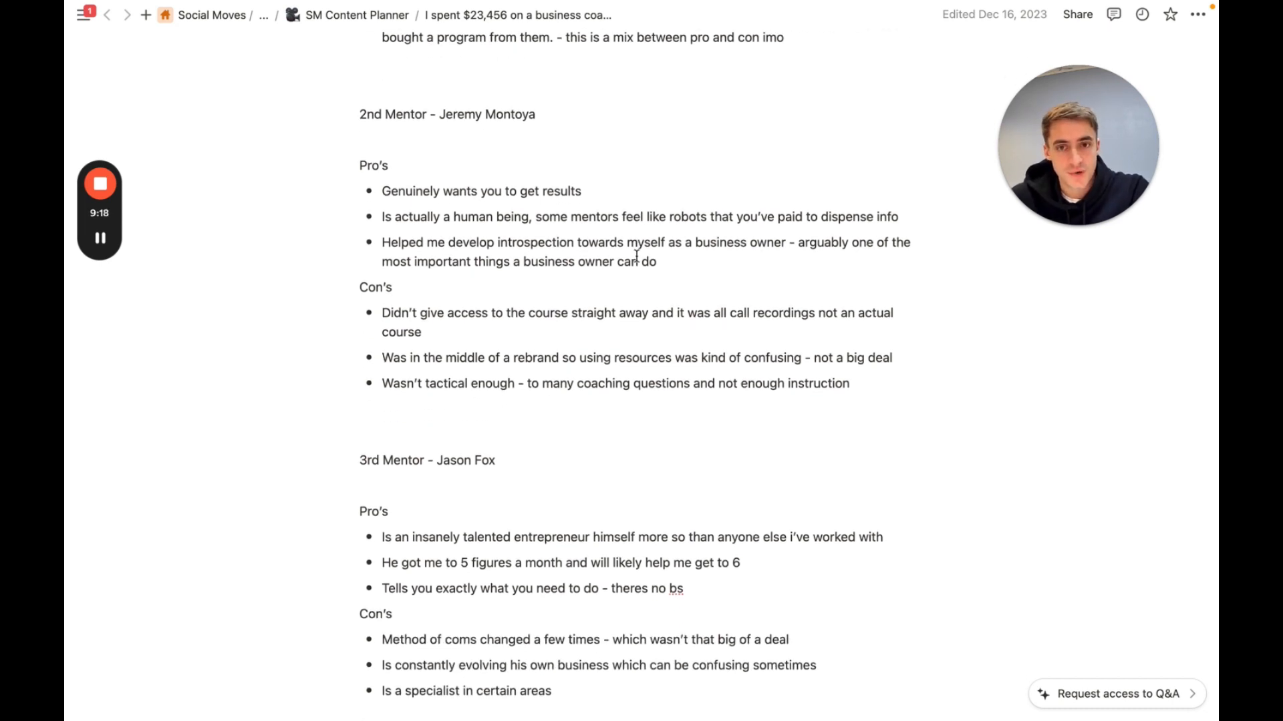
mouse_move(663, 263)
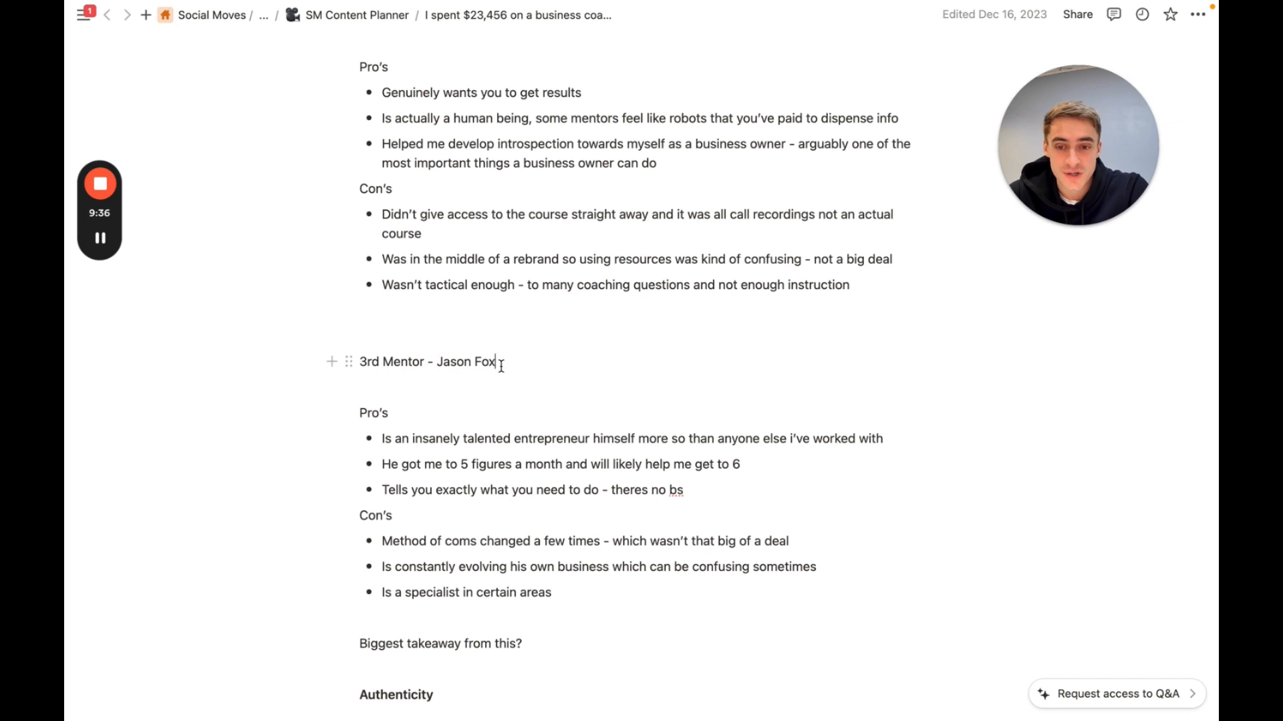
scroll("down", 3)
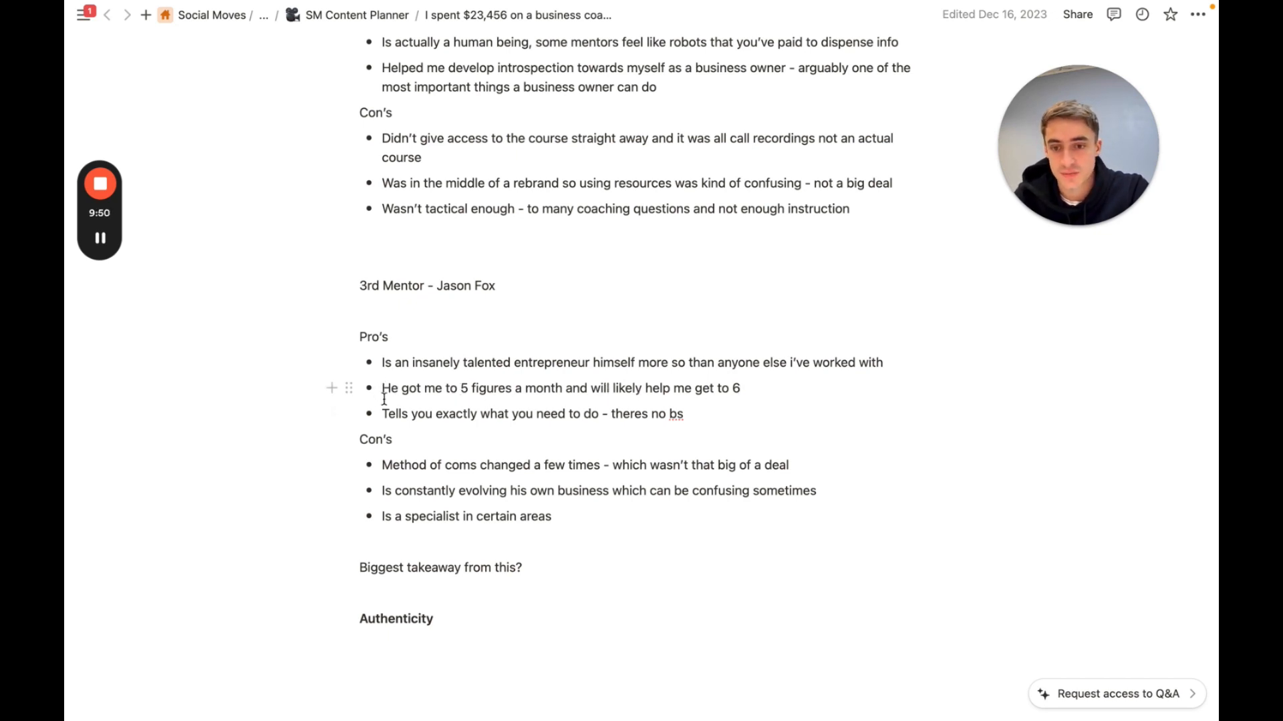
scroll("down", 3)
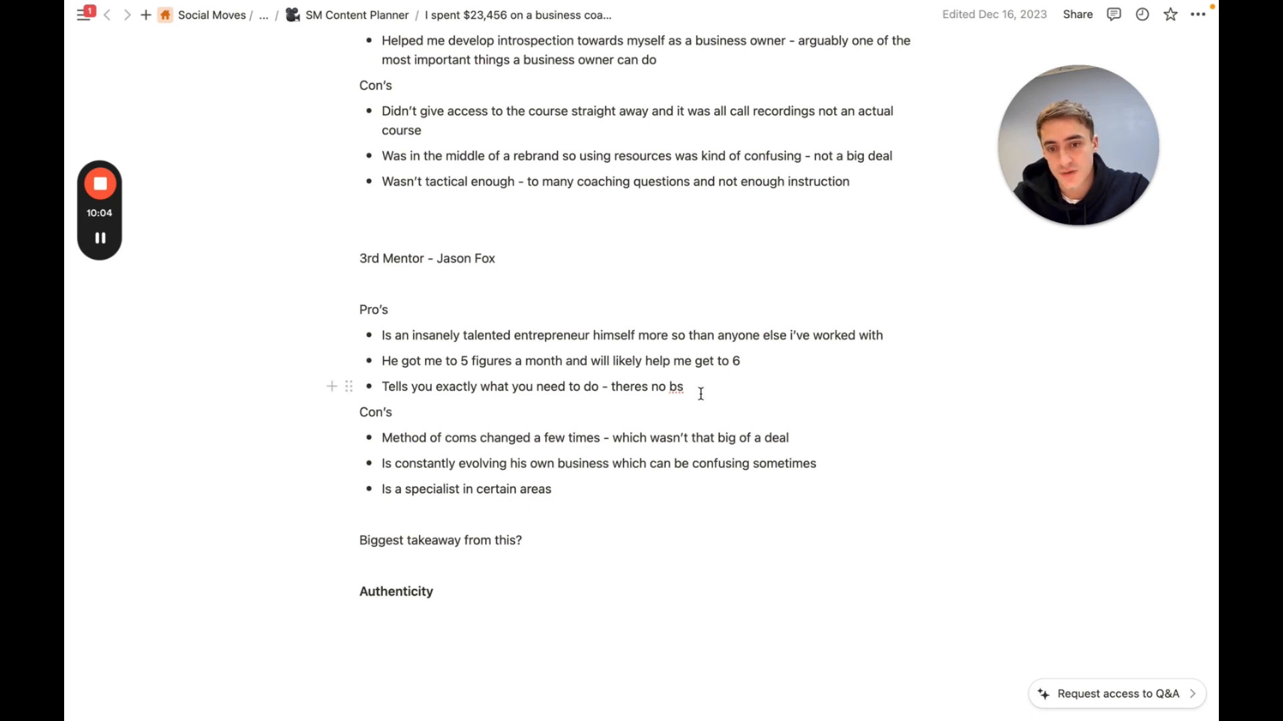
scroll("down", 3)
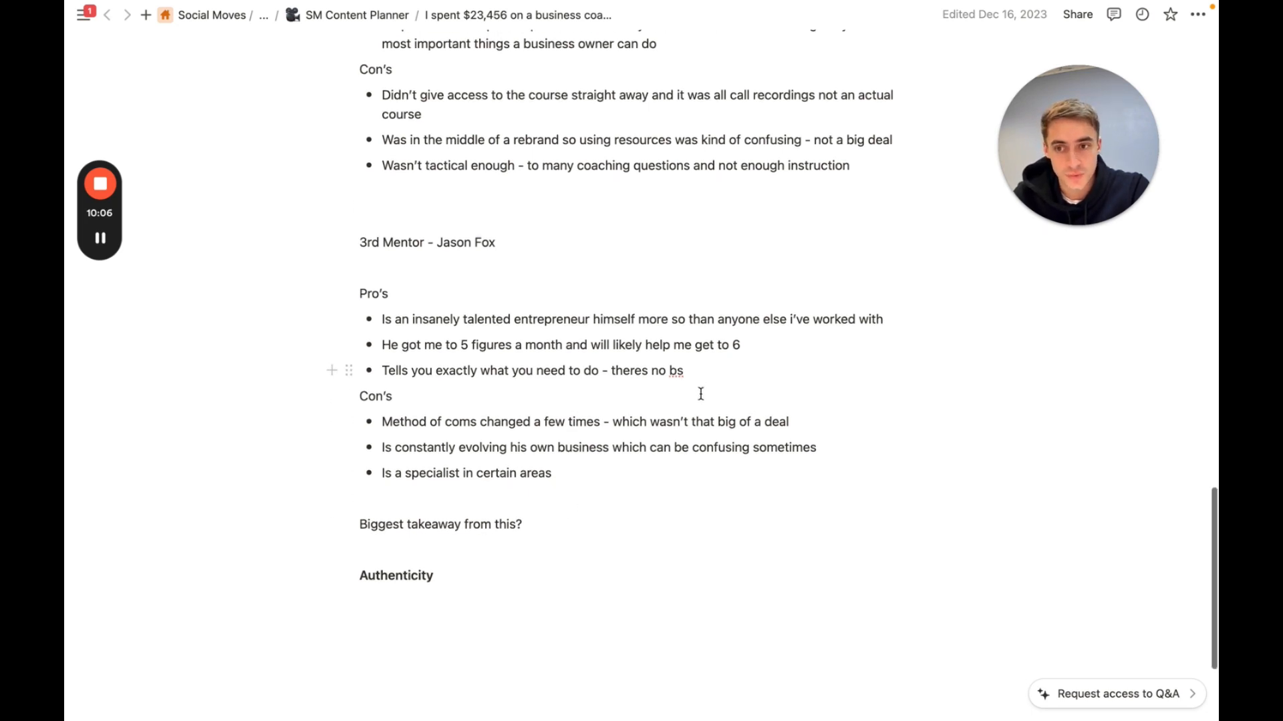
scroll("down", 3)
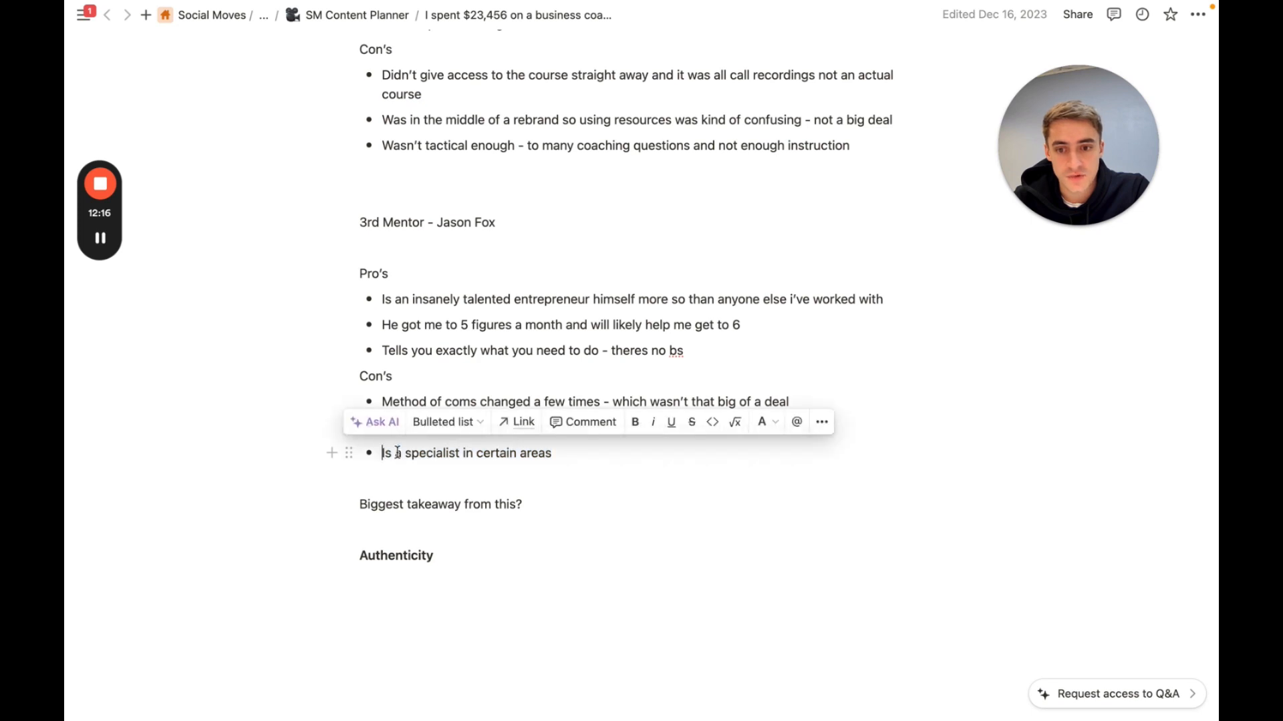
type("Is constantly evolving his own business which can be confusing sometimes")
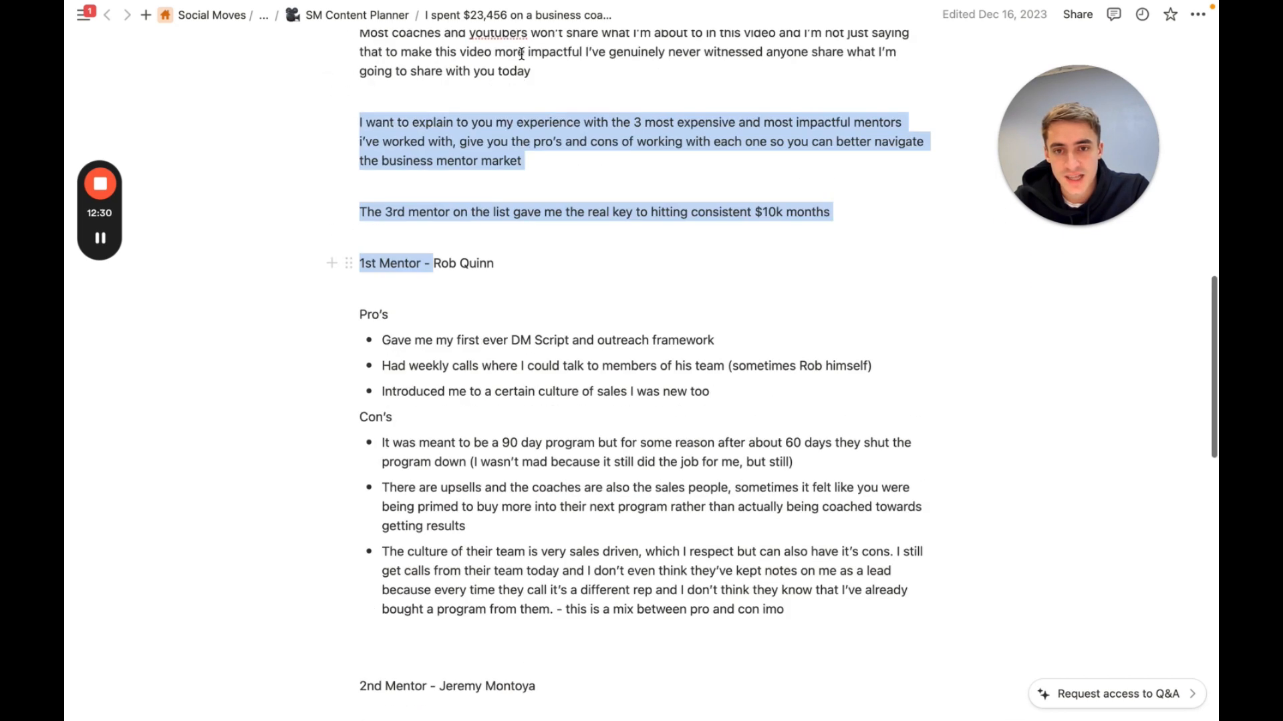
scroll("down", 3)
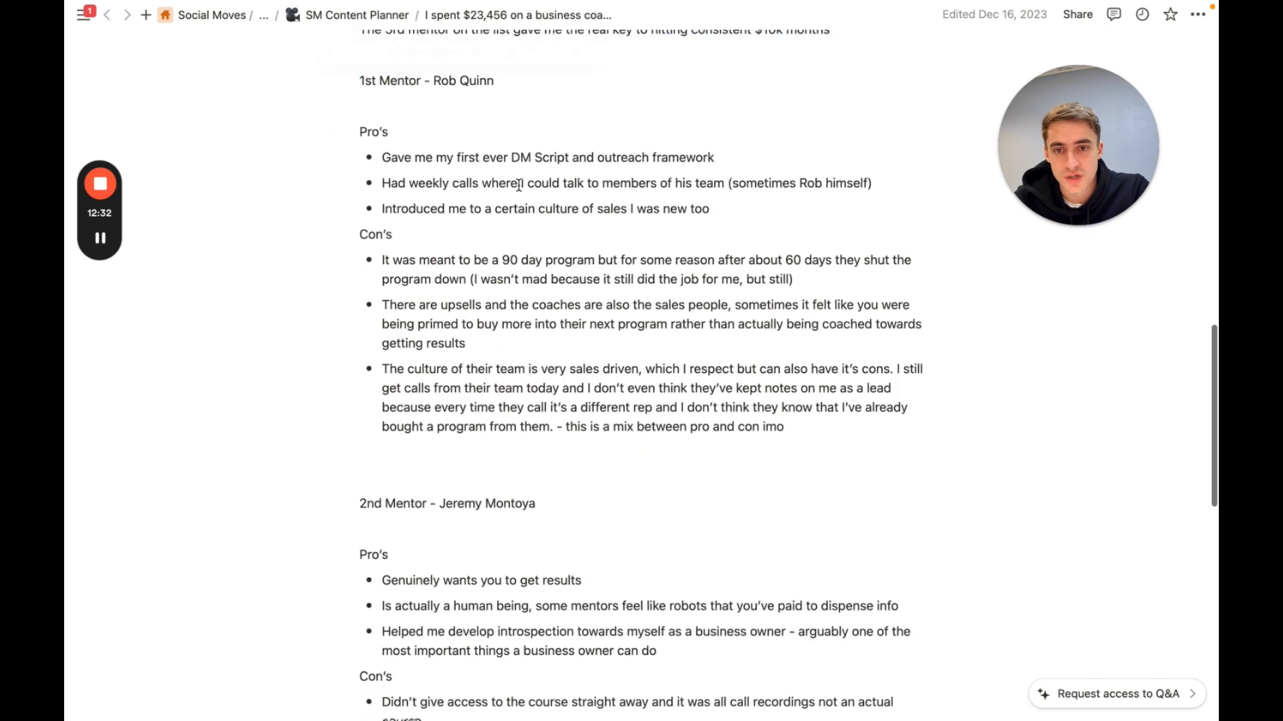
scroll("down", 3)
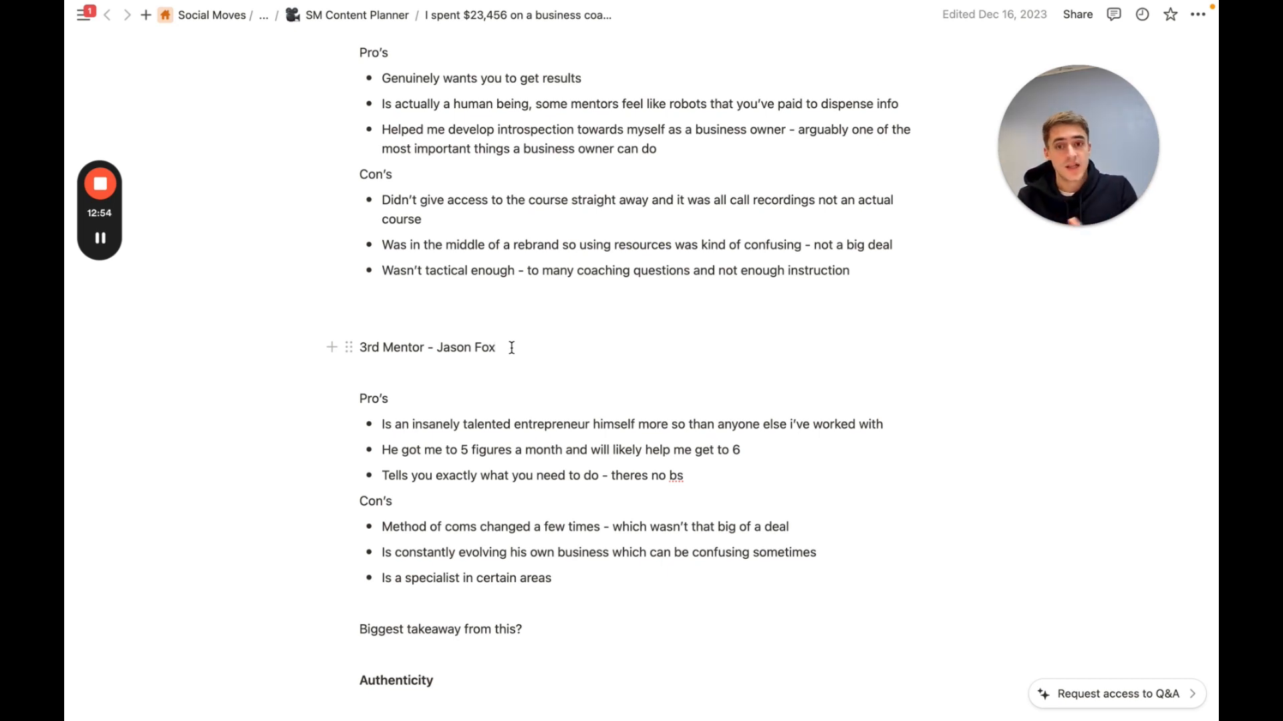
double_click(465, 346)
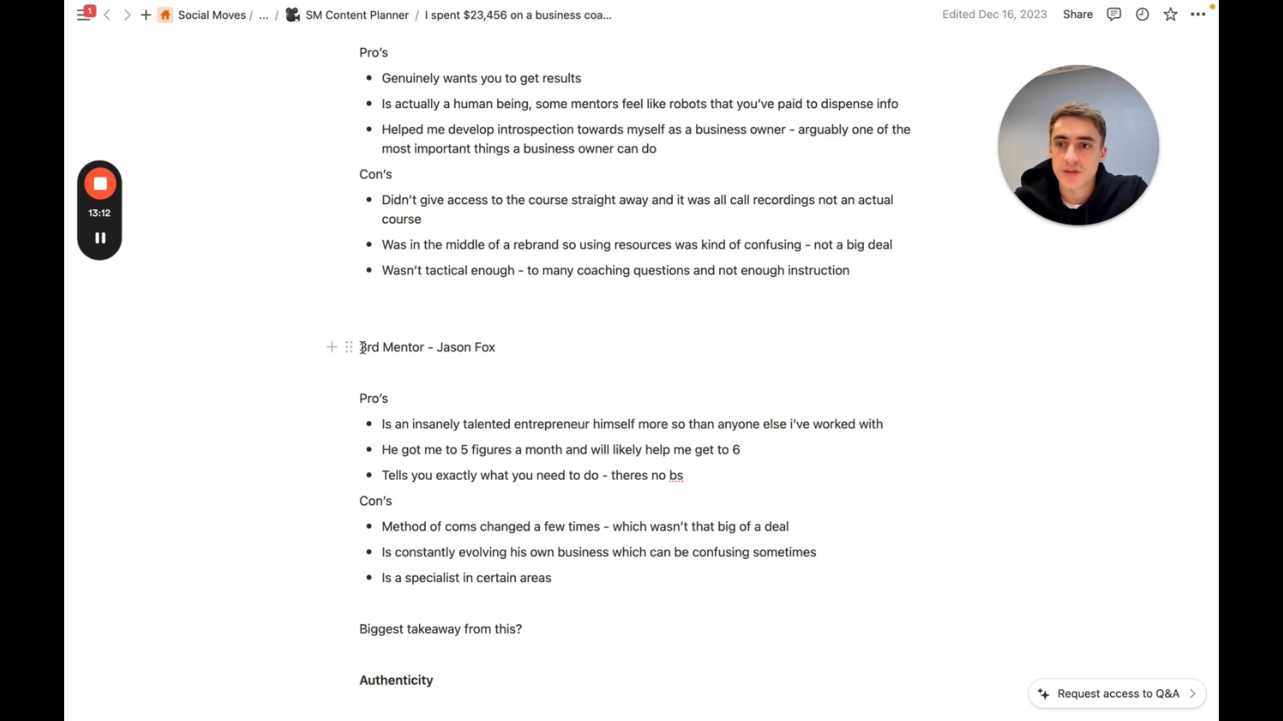
left_click(83, 15)
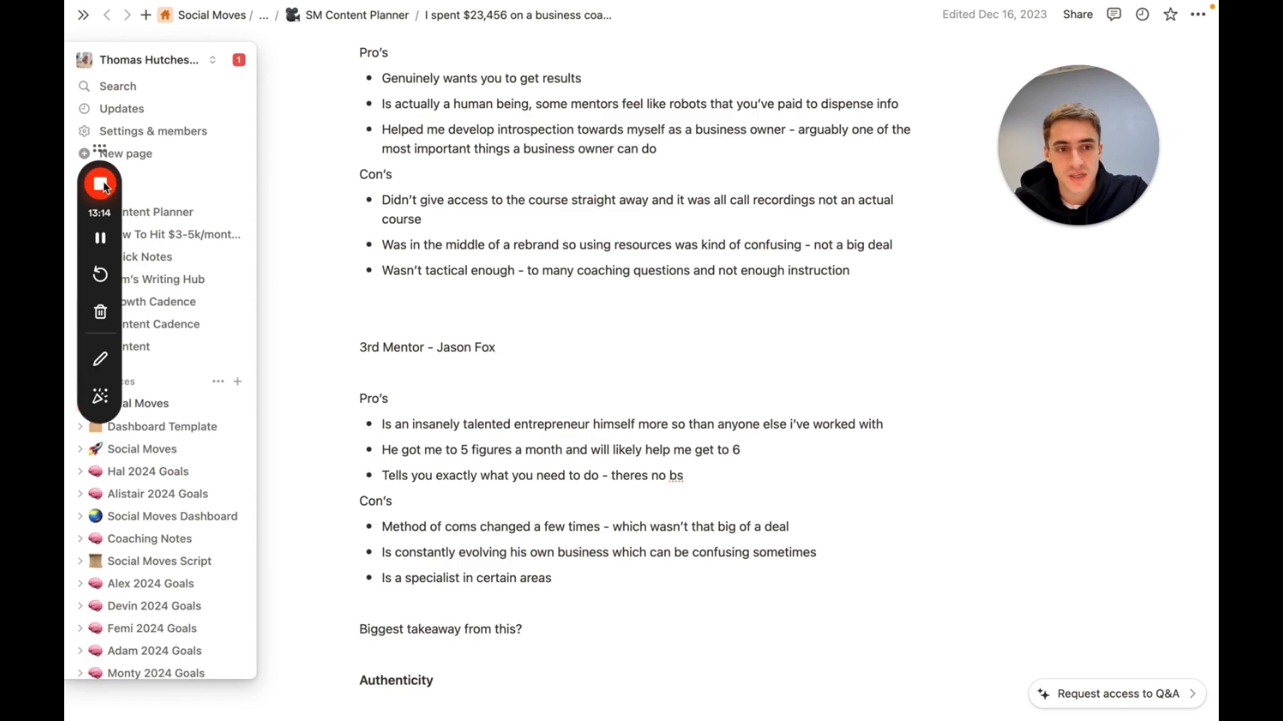